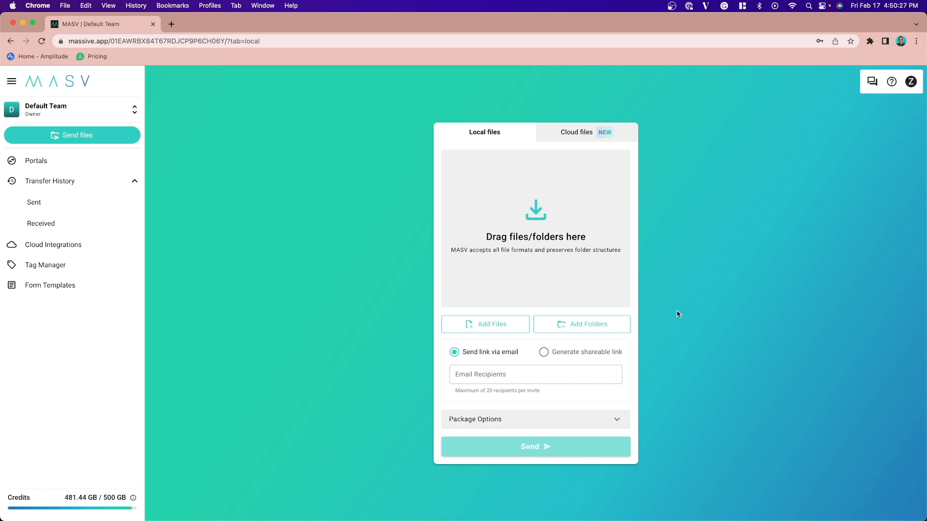
mouse_move(292, 210)
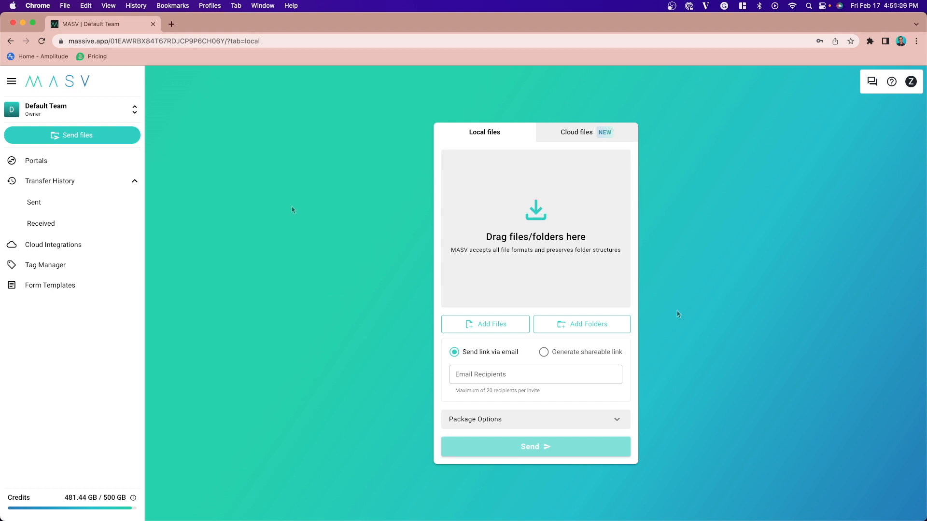
mouse_move(106, 215)
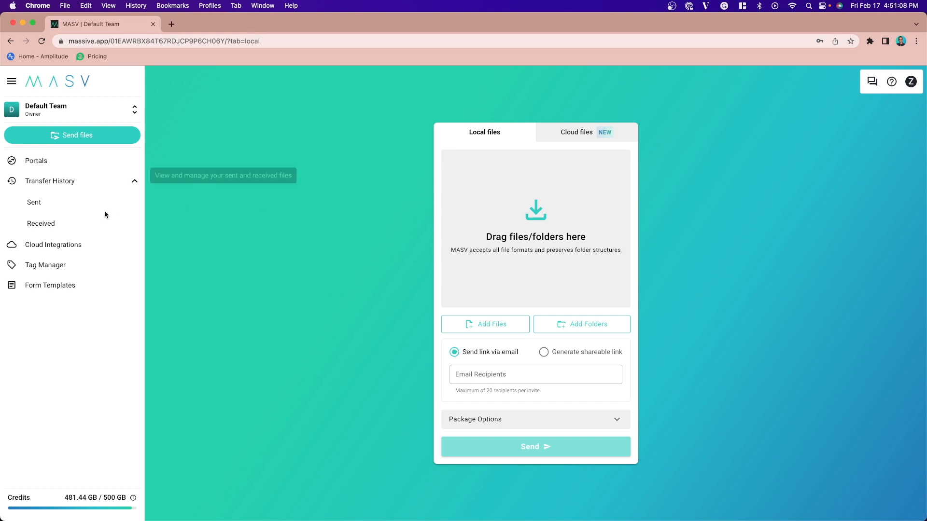
Show the Sent transfer history listing the completed 1 GB Hawaii Tourism package.
left_click(33, 202)
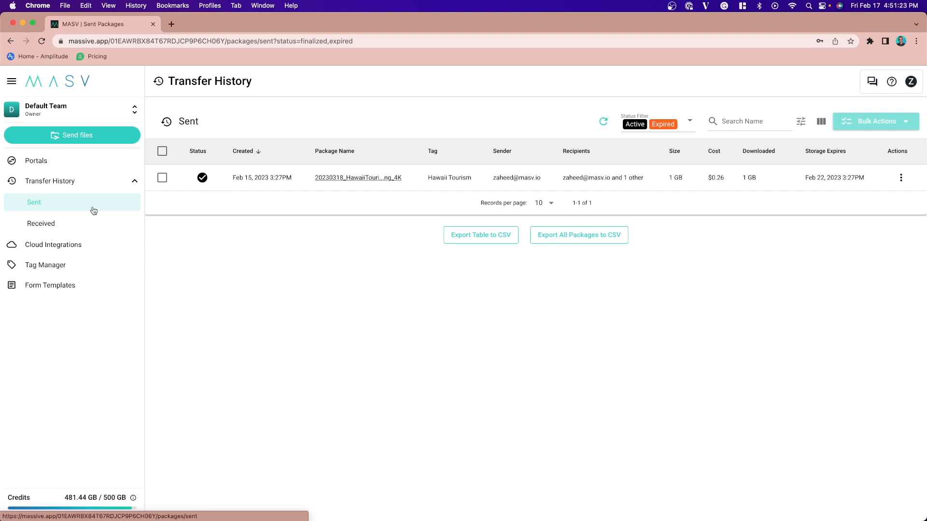
Filter the Received transfer history to the Hawaii Tourism tag.
left_click(41, 224)
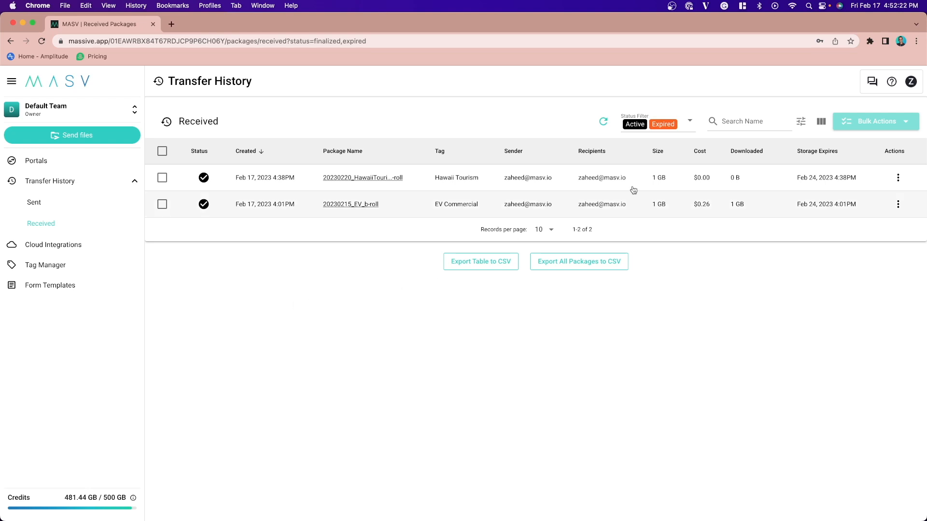
left_click(801, 121)
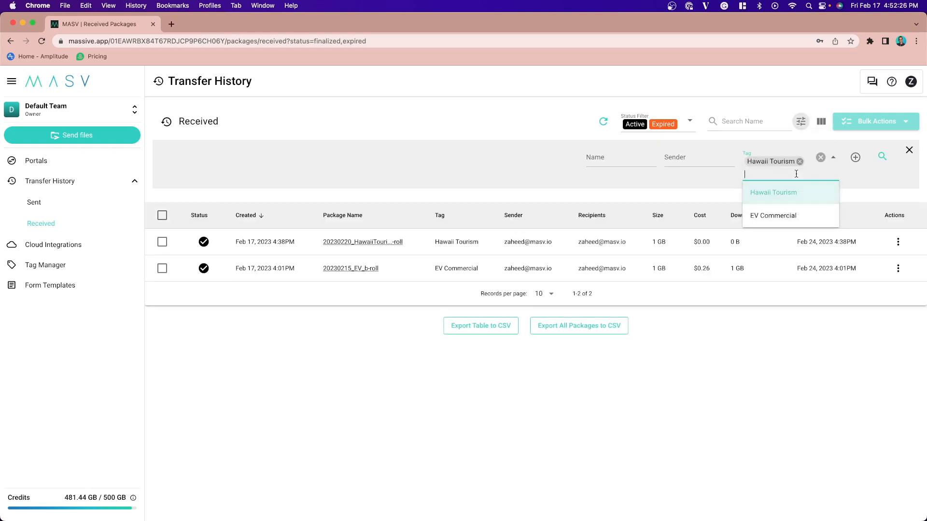
left_click(772, 193)
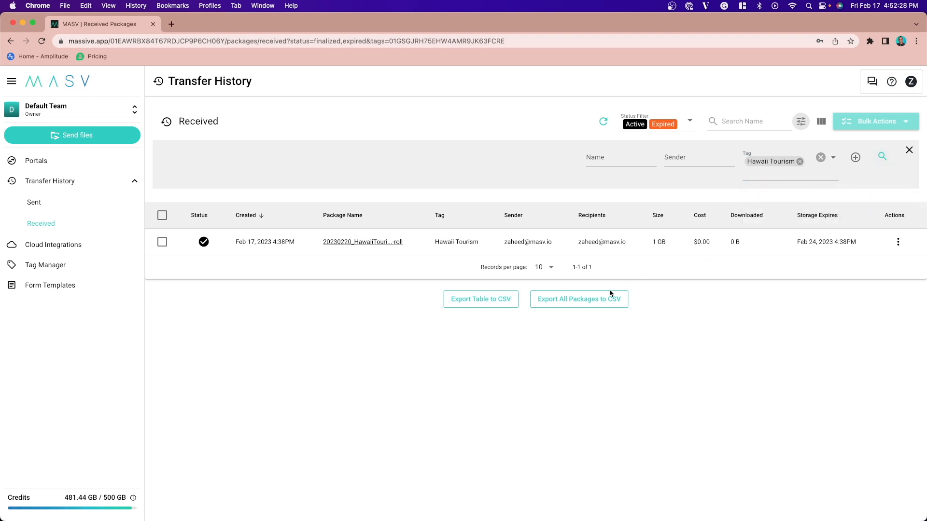
Export the filtered Hawaii Tourism received-packages table as a CSV file.
left_click(480, 299)
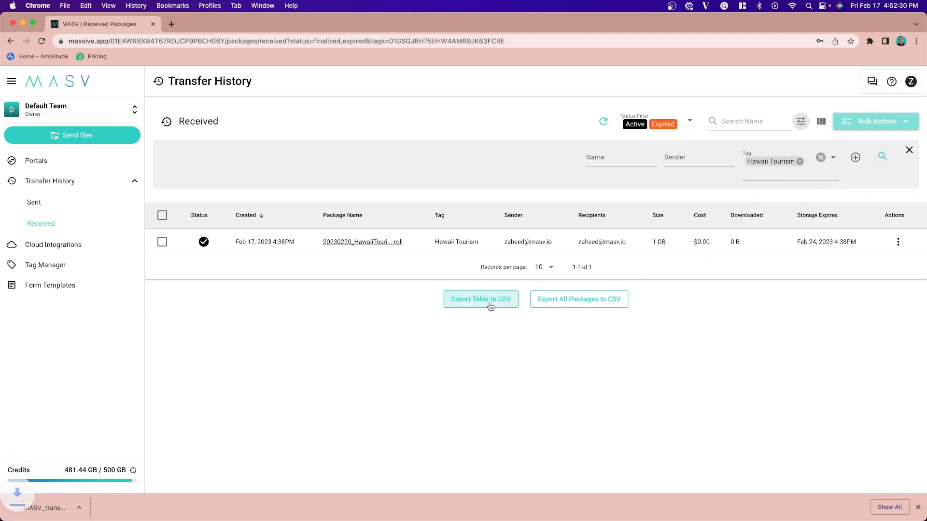
left_click(480, 299)
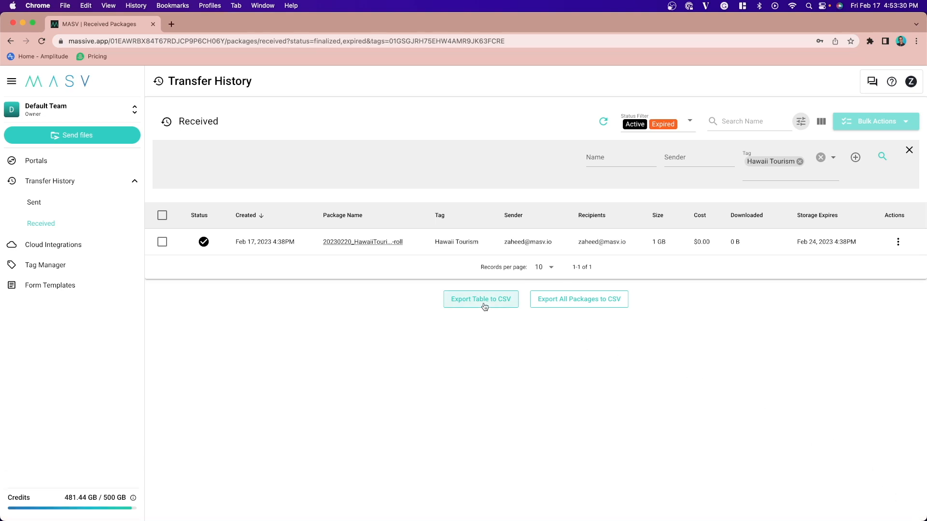
Open Package Details for 20230220_HawaiiTourism_b-roll from its Actions menu.
left_click(898, 242)
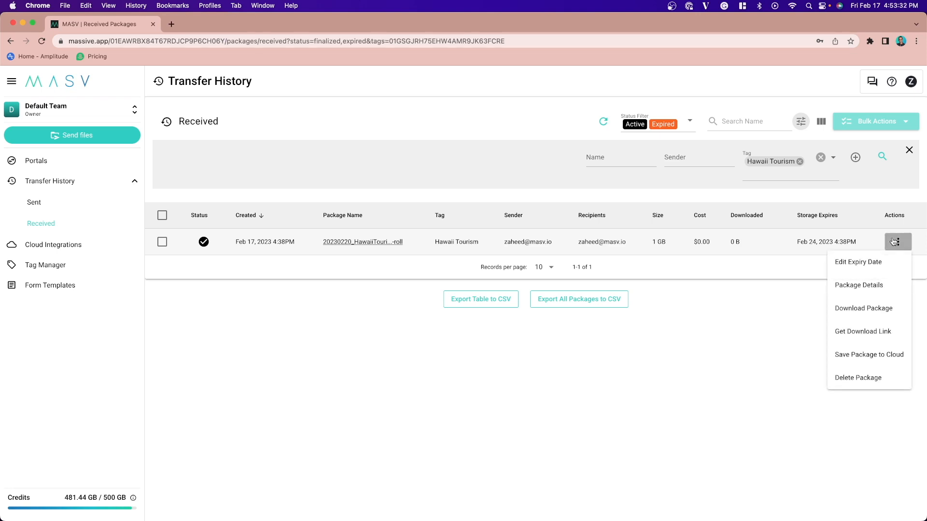
mouse_move(869, 354)
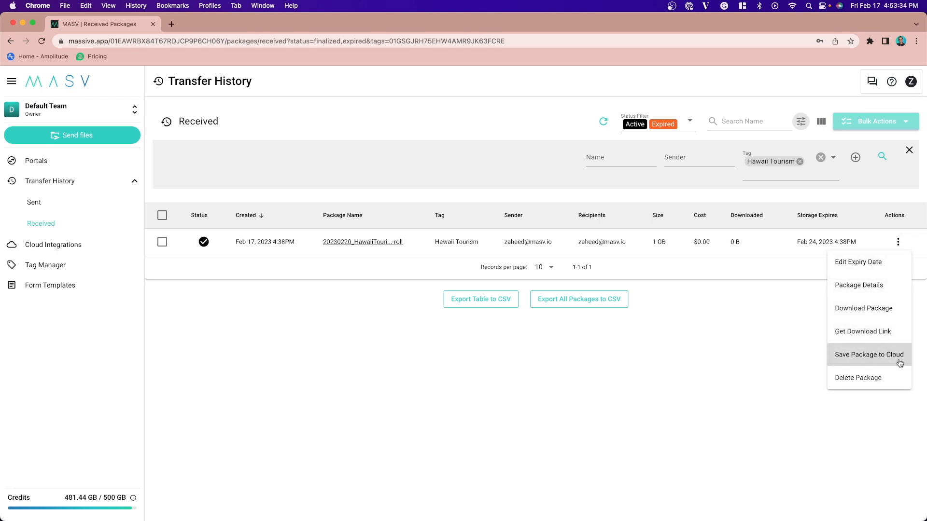
mouse_move(909, 361)
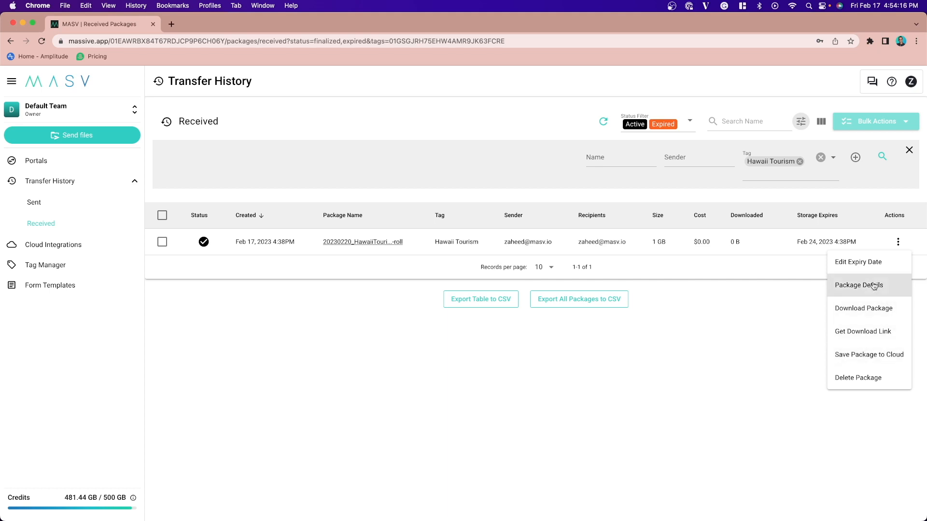
left_click(858, 285)
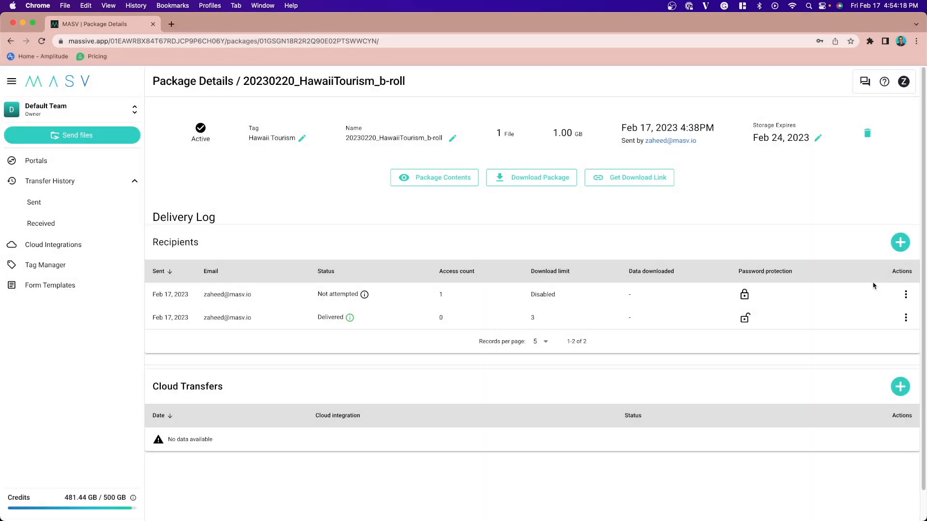